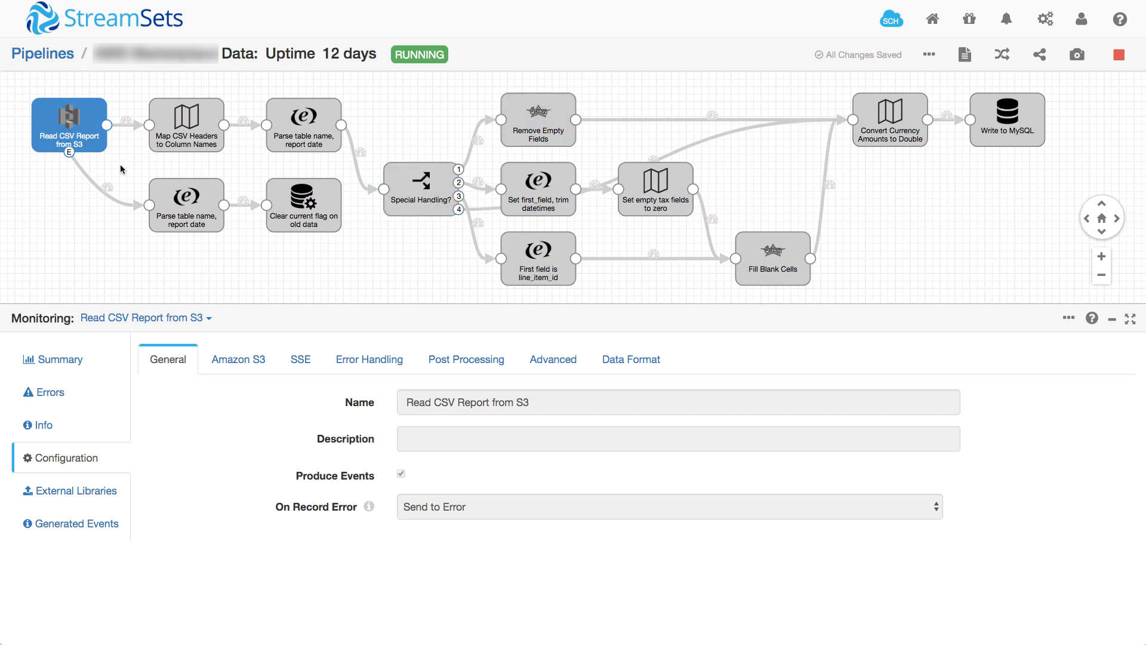
Show the S3 origin's Generated Events and expand the finished-file event's filepath, record-count, error-count fields.
left_click(1101, 257)
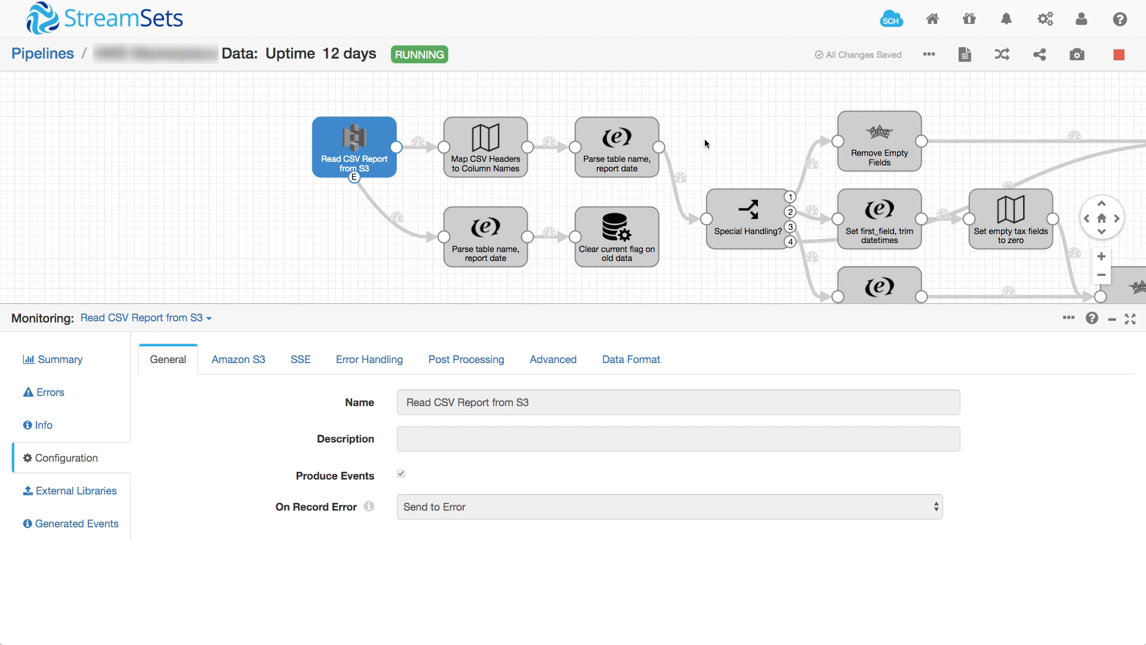
mouse_move(339, 145)
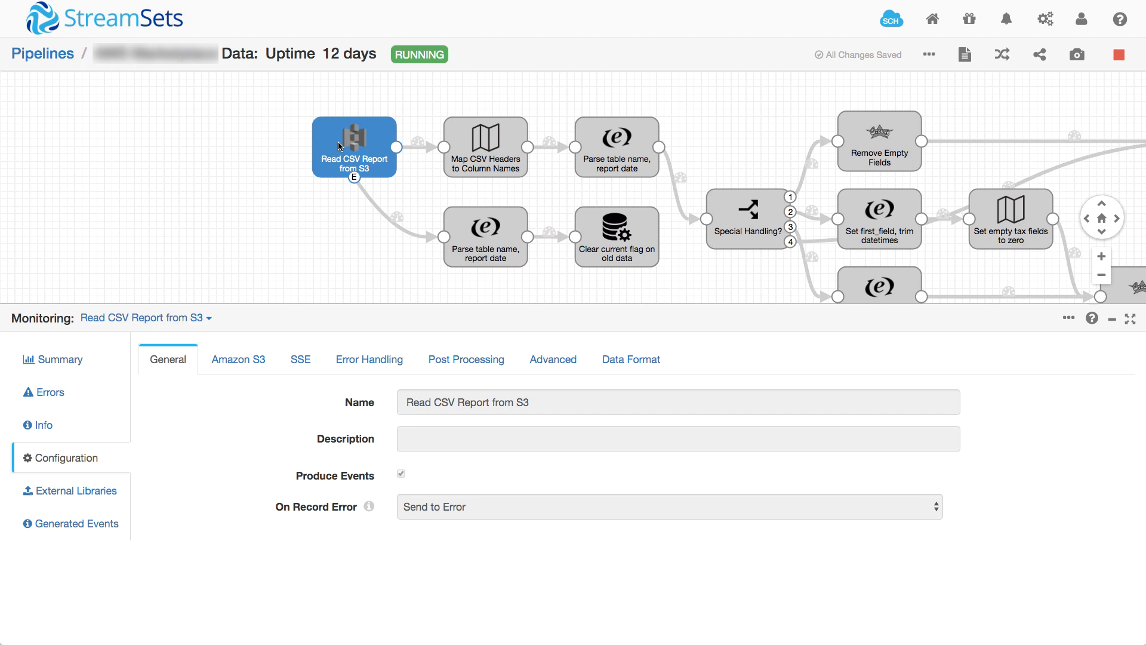
mouse_move(380, 460)
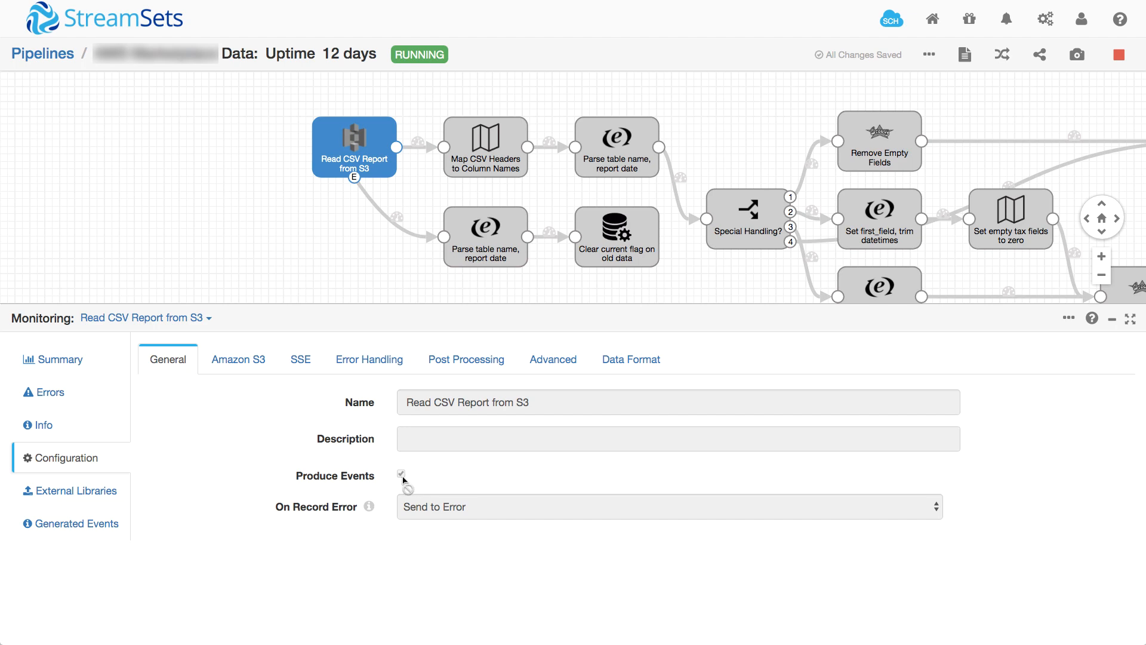
left_click(77, 523)
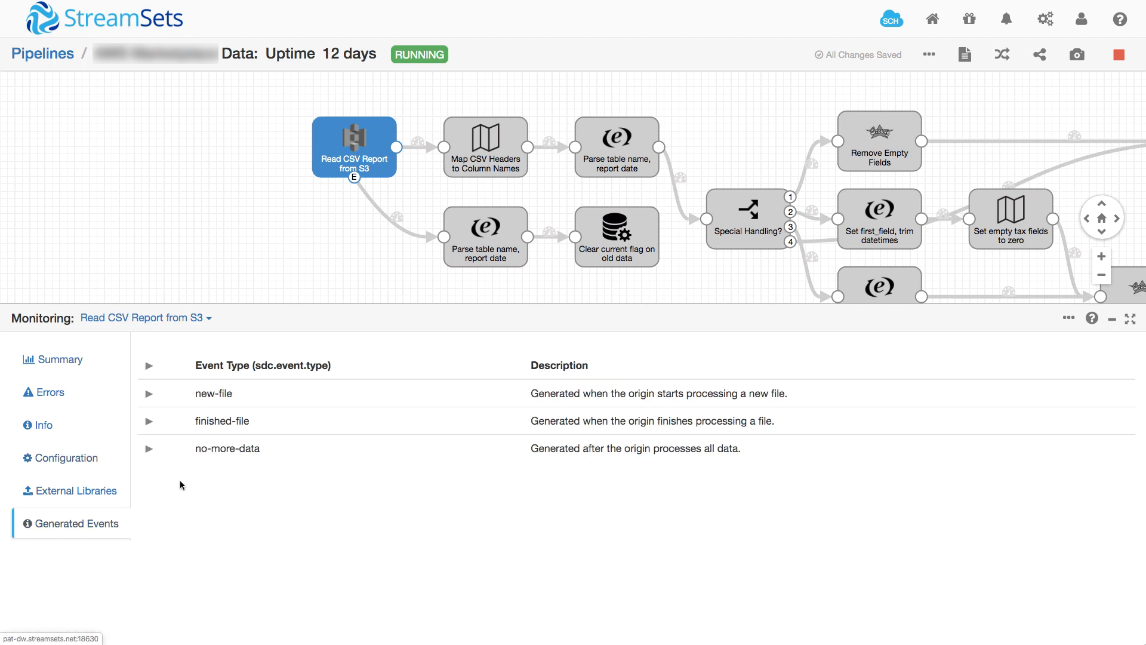
left_click(150, 420)
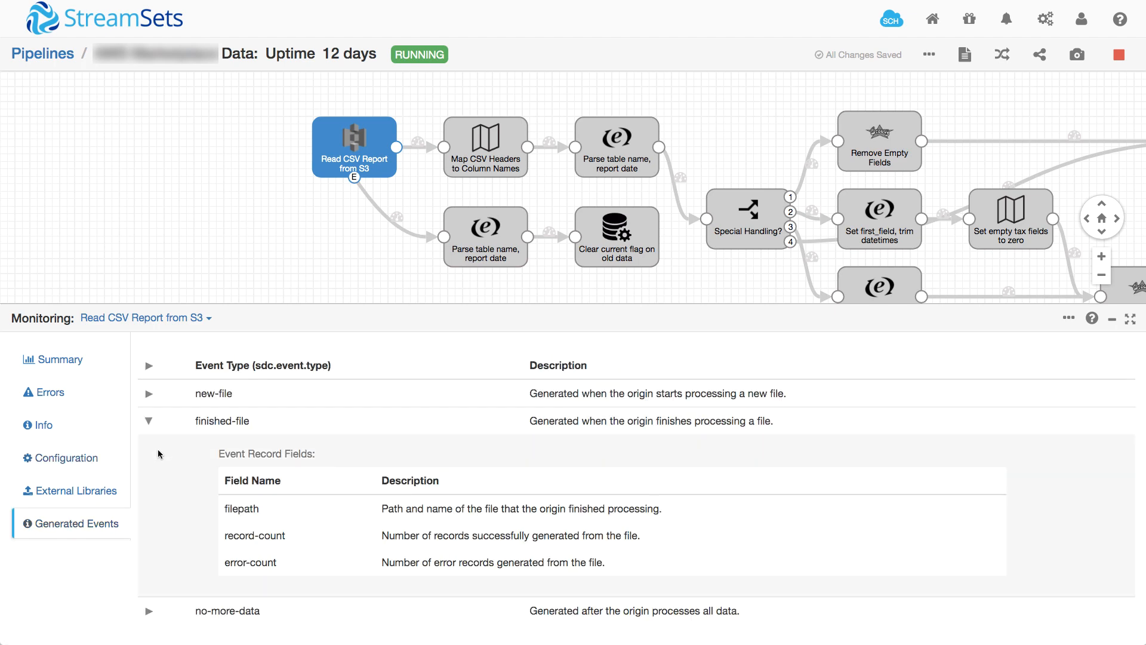
mouse_move(202, 420)
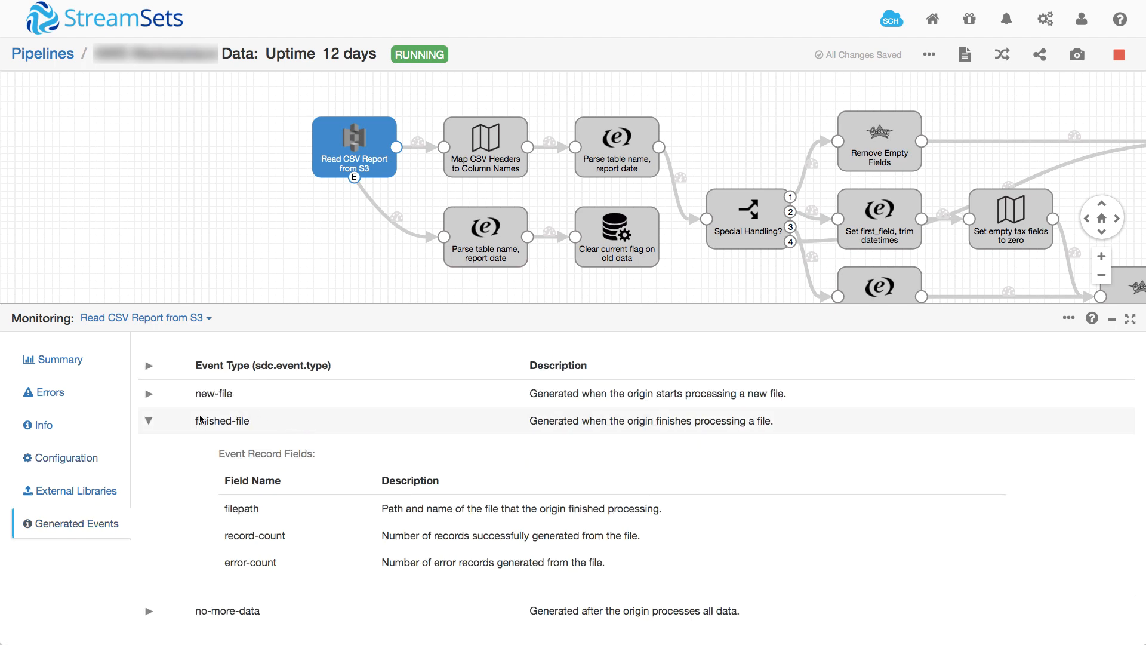
mouse_move(270, 457)
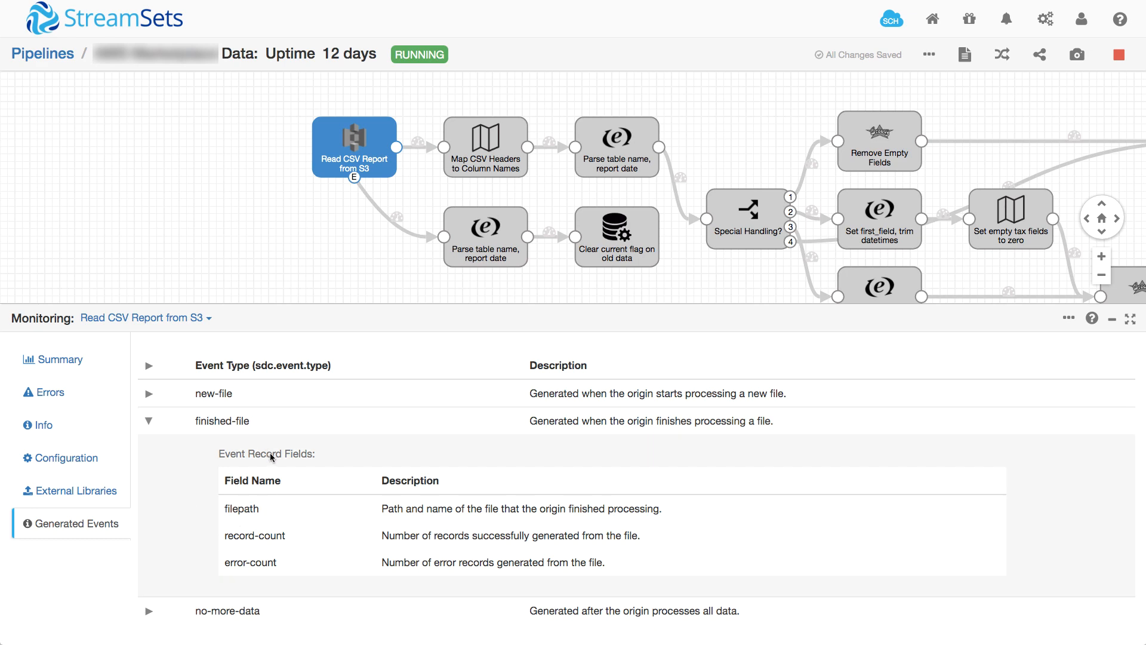
mouse_move(312, 534)
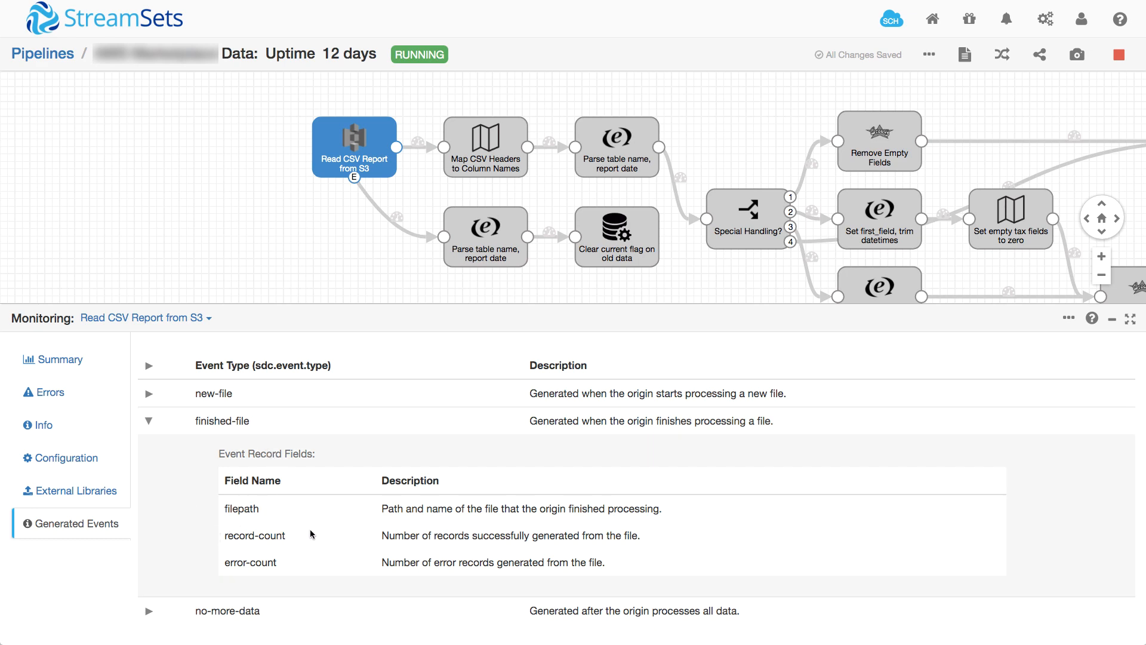
mouse_move(284, 551)
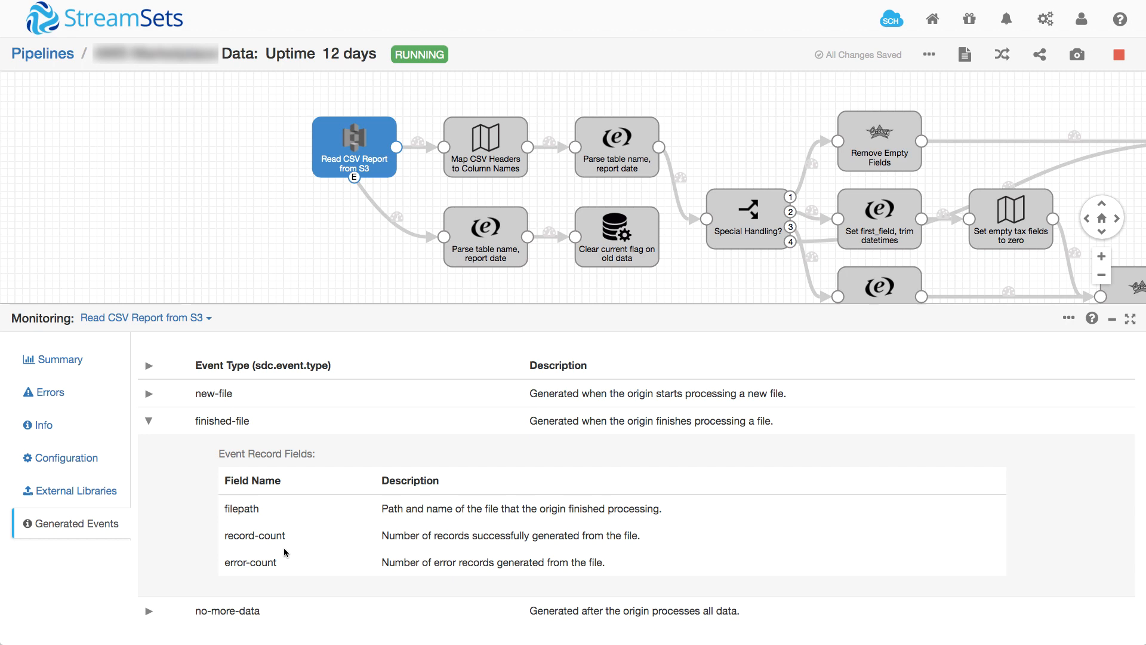
Select the lower 'Parse table name, report date' stage to view its finished-file, record-count > 0 preconditions.
left_click(484, 237)
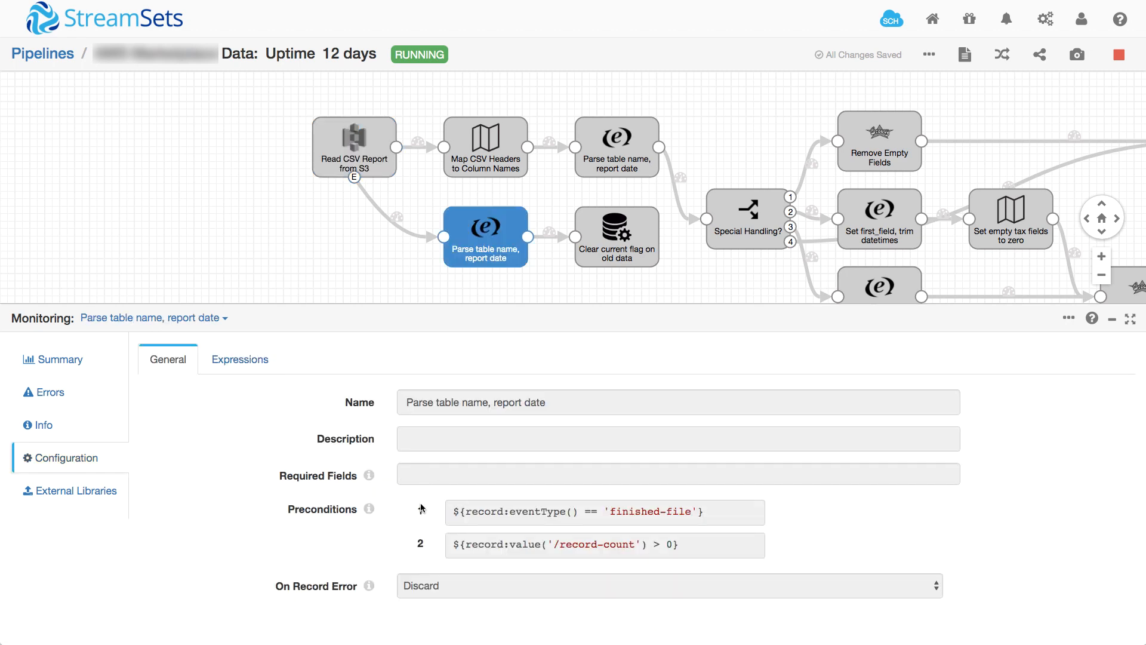
mouse_move(447, 536)
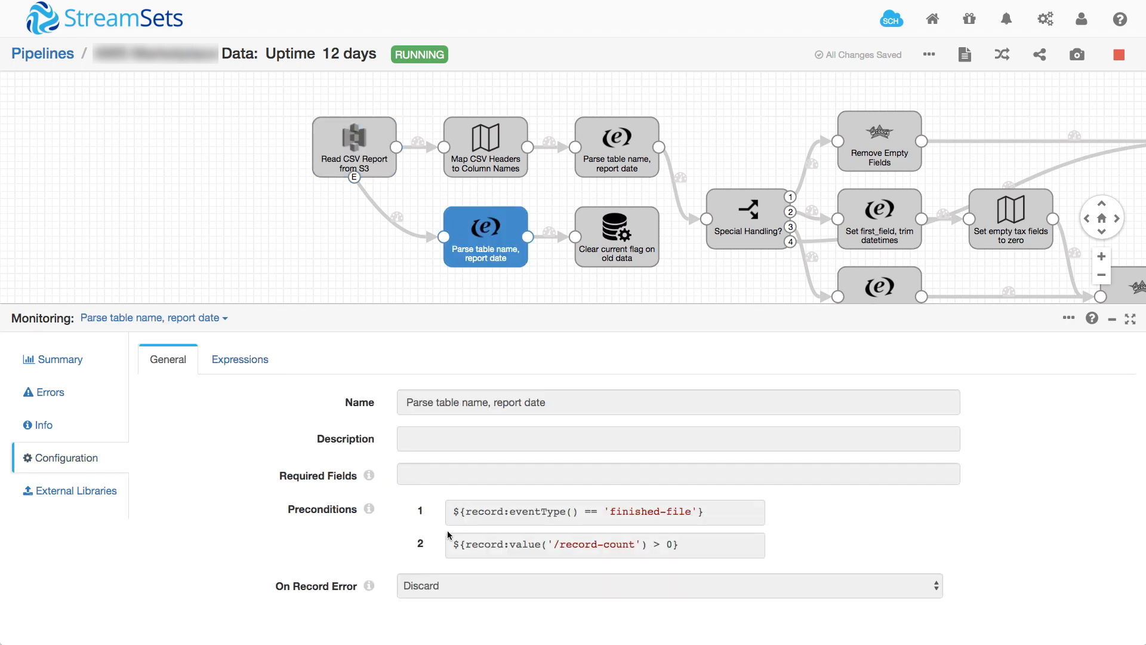
mouse_move(515, 495)
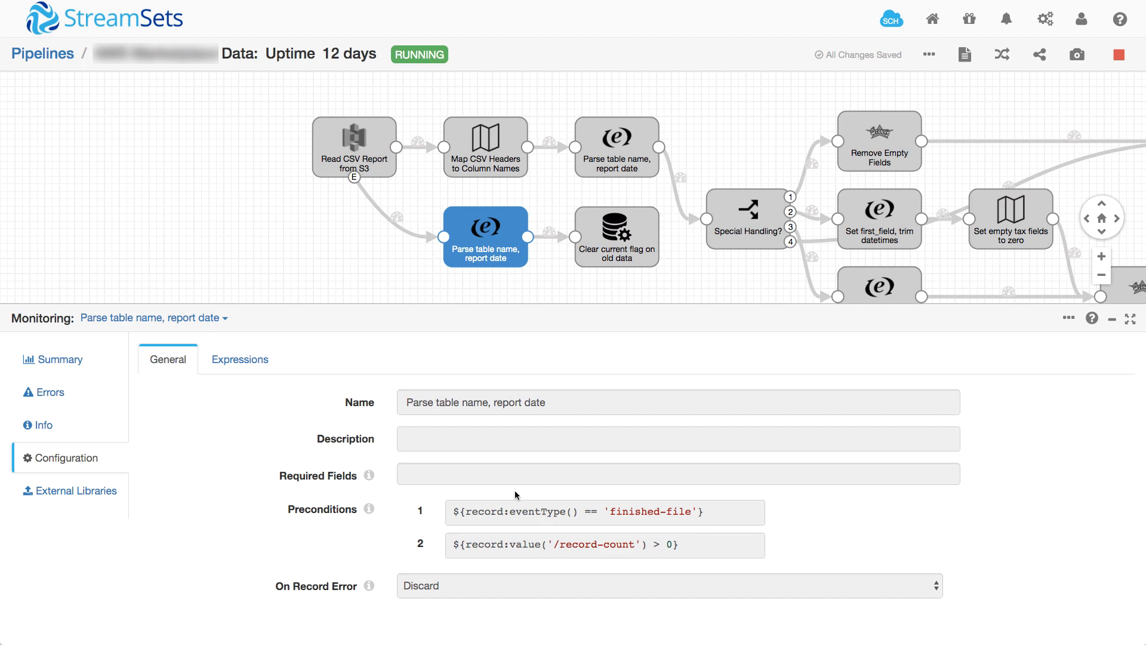
mouse_move(444, 512)
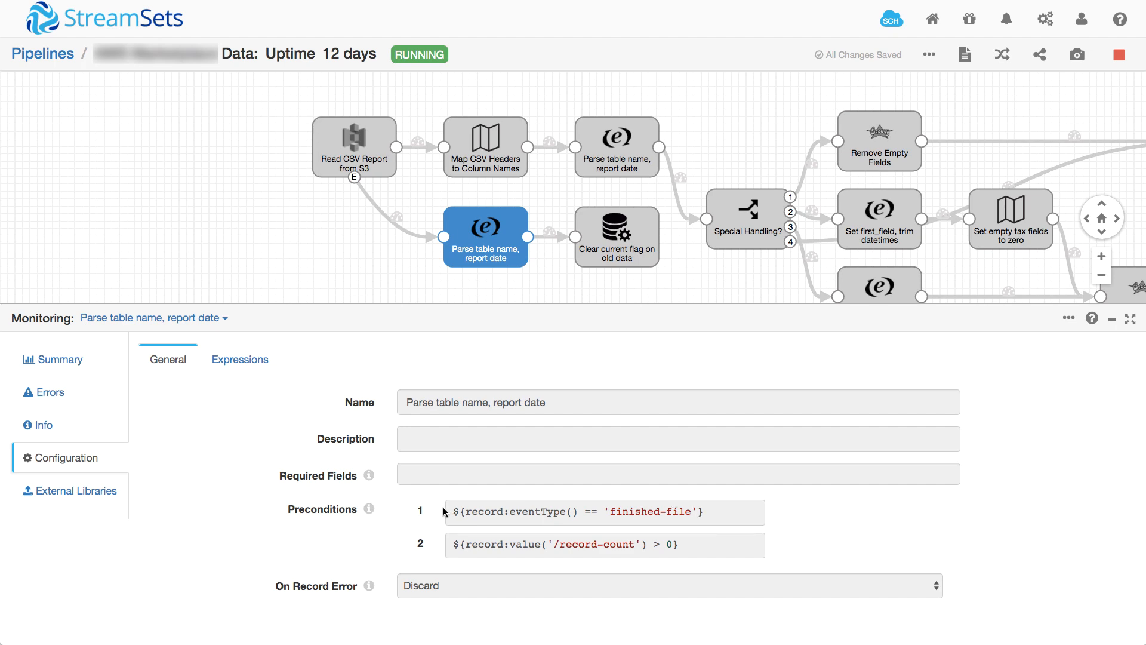
mouse_move(473, 534)
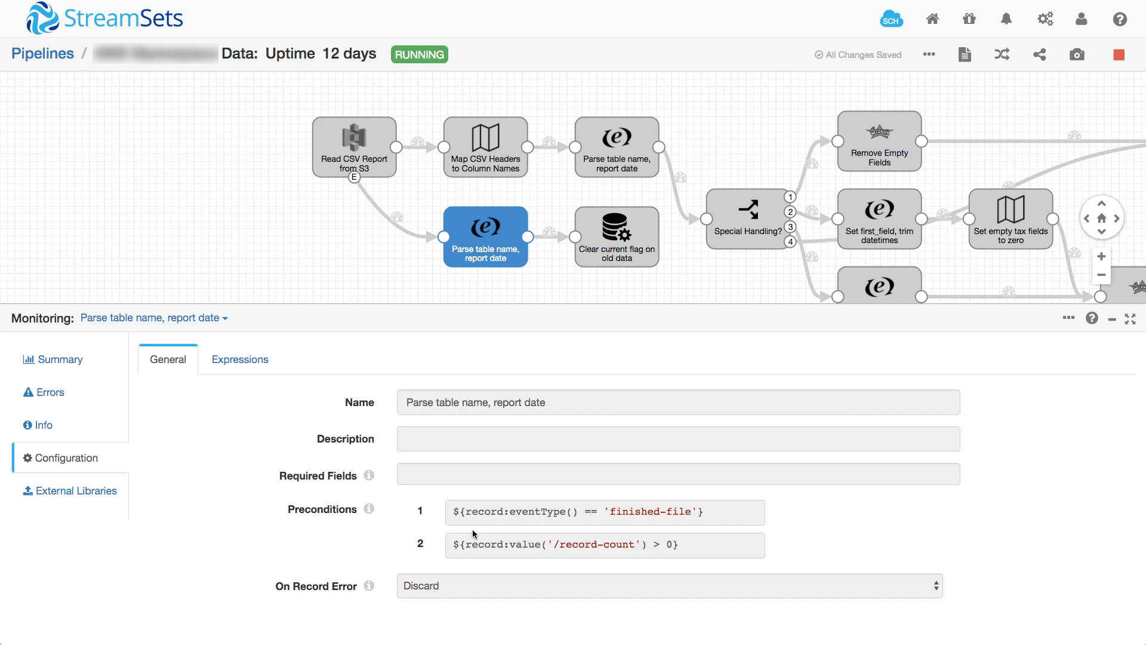
mouse_move(239, 359)
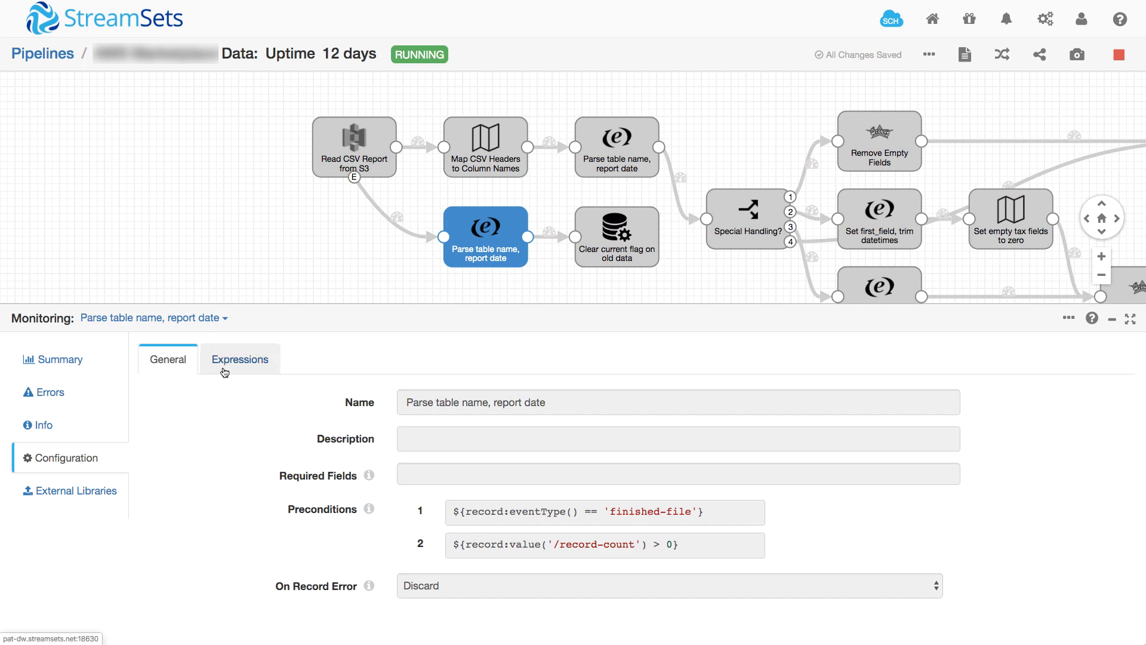
left_click(239, 359)
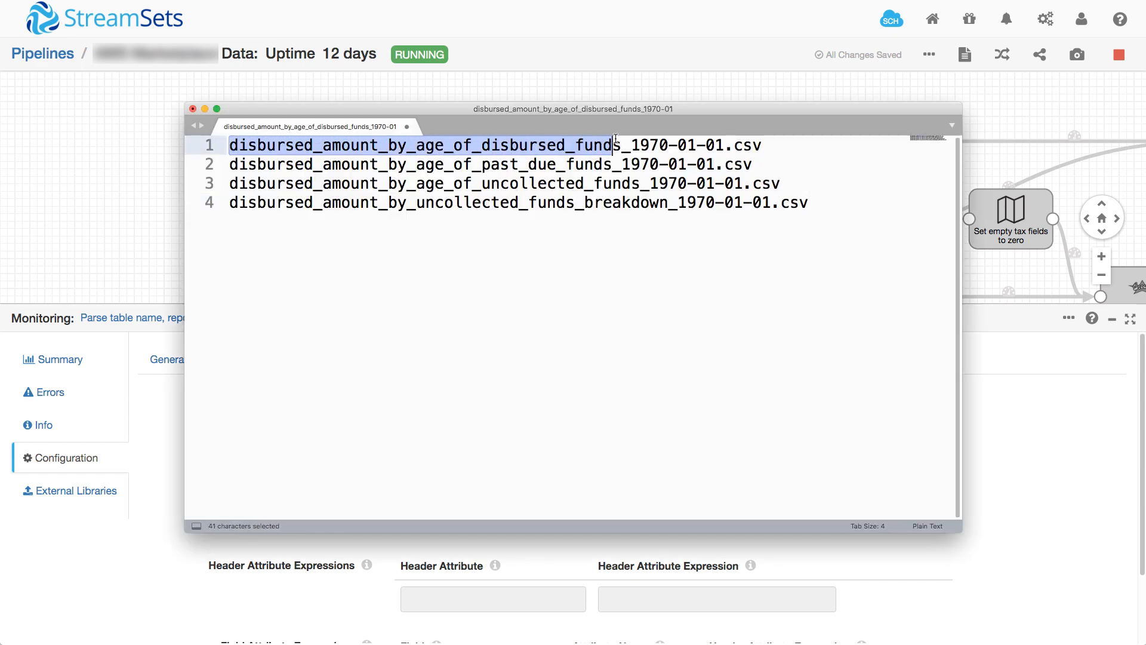
Select the 1970-01-01 date portion of the first report file name.
left_click(636, 145)
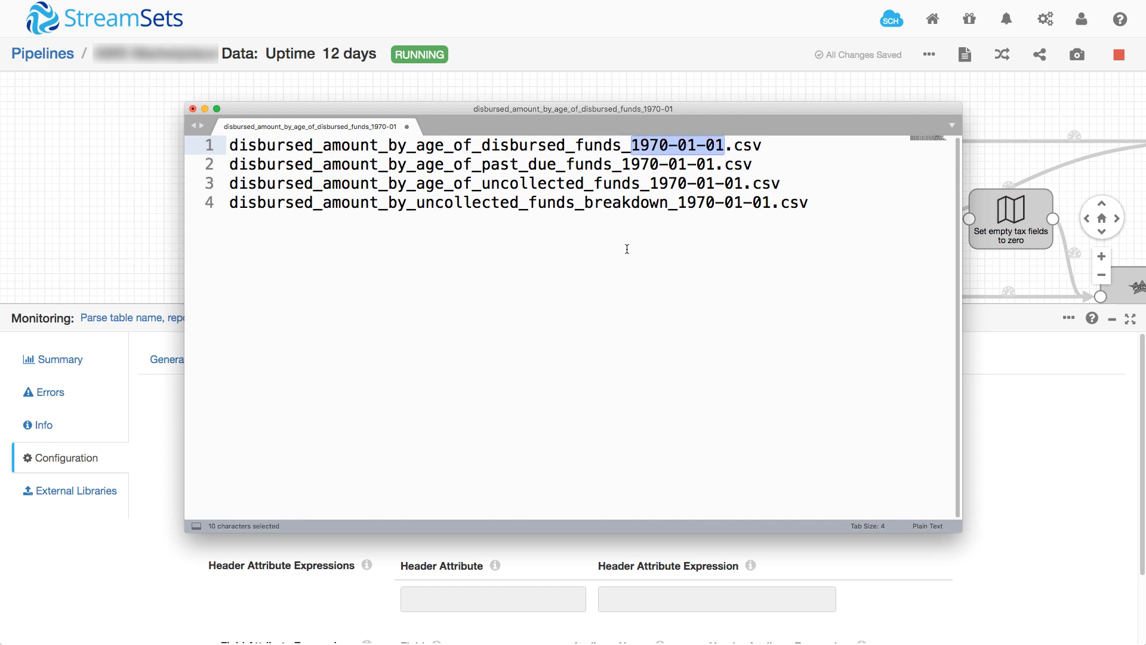
mouse_move(538, 65)
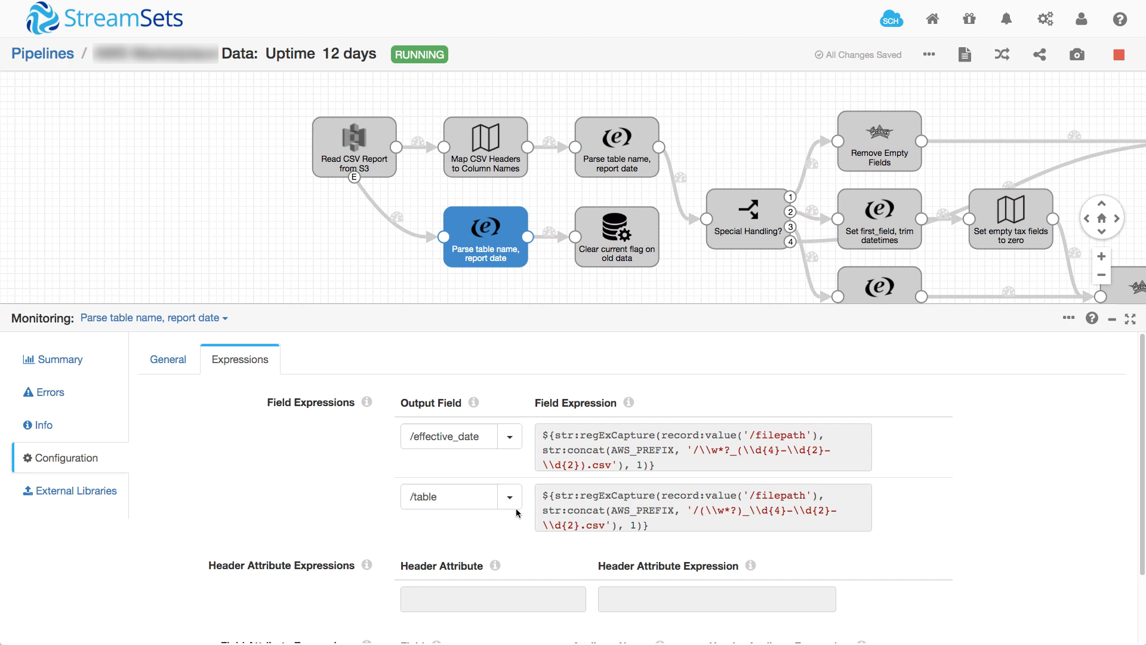
mouse_move(482, 522)
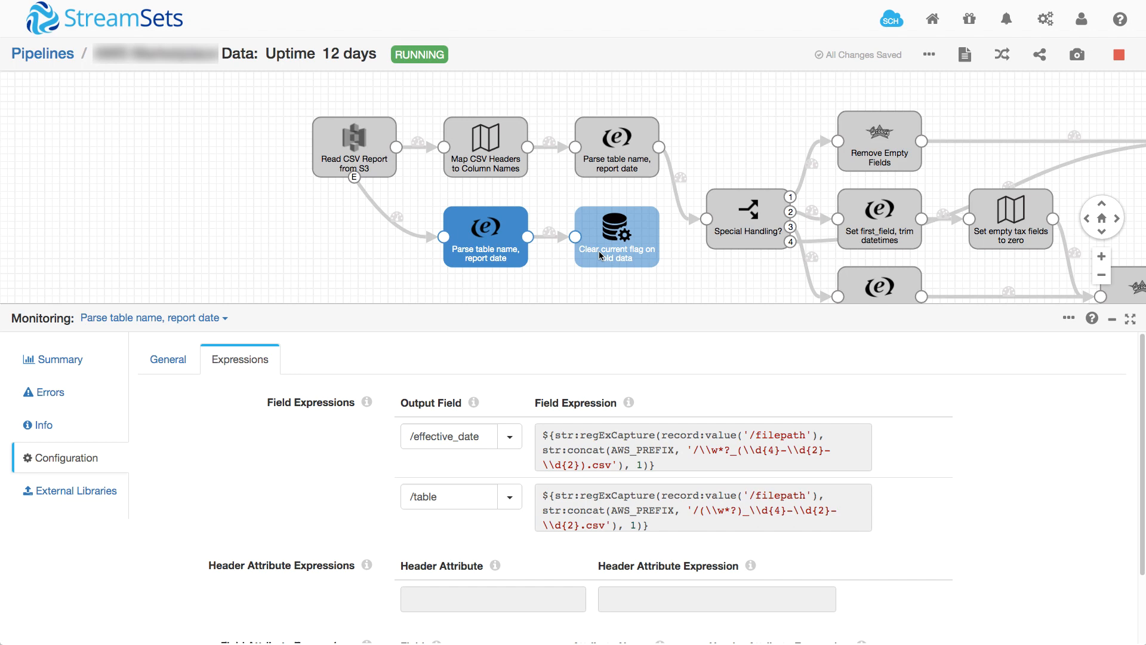
Show the JDBC UPDATE query of 'Clear current flag on old data' that zeroes current for older dates.
left_click(616, 235)
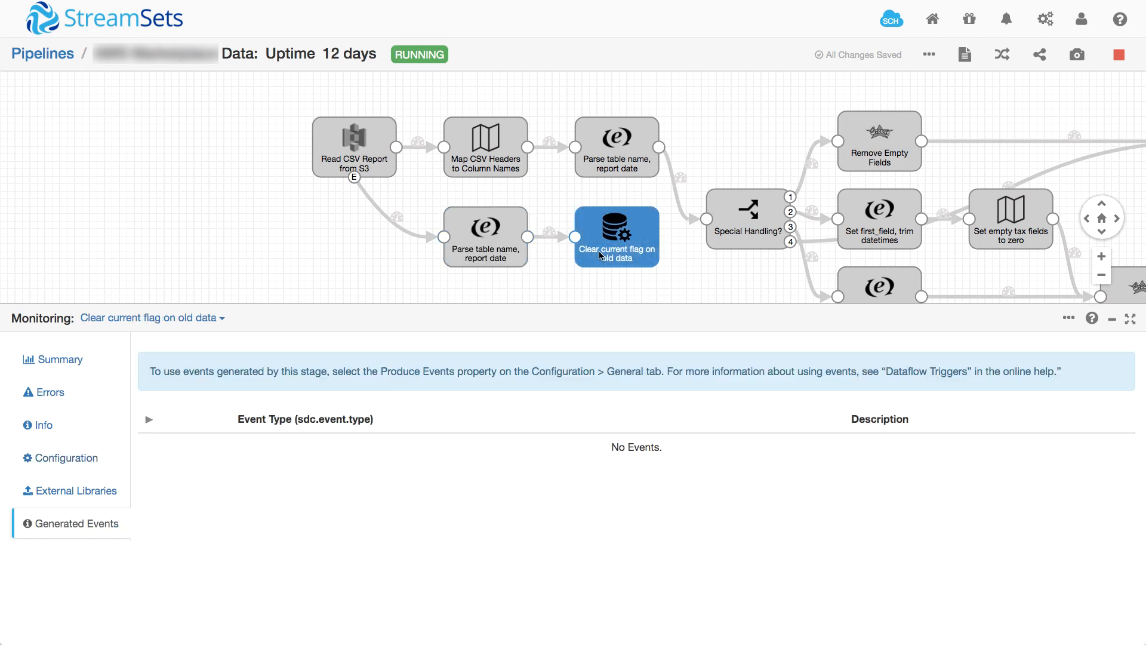
mouse_move(60, 457)
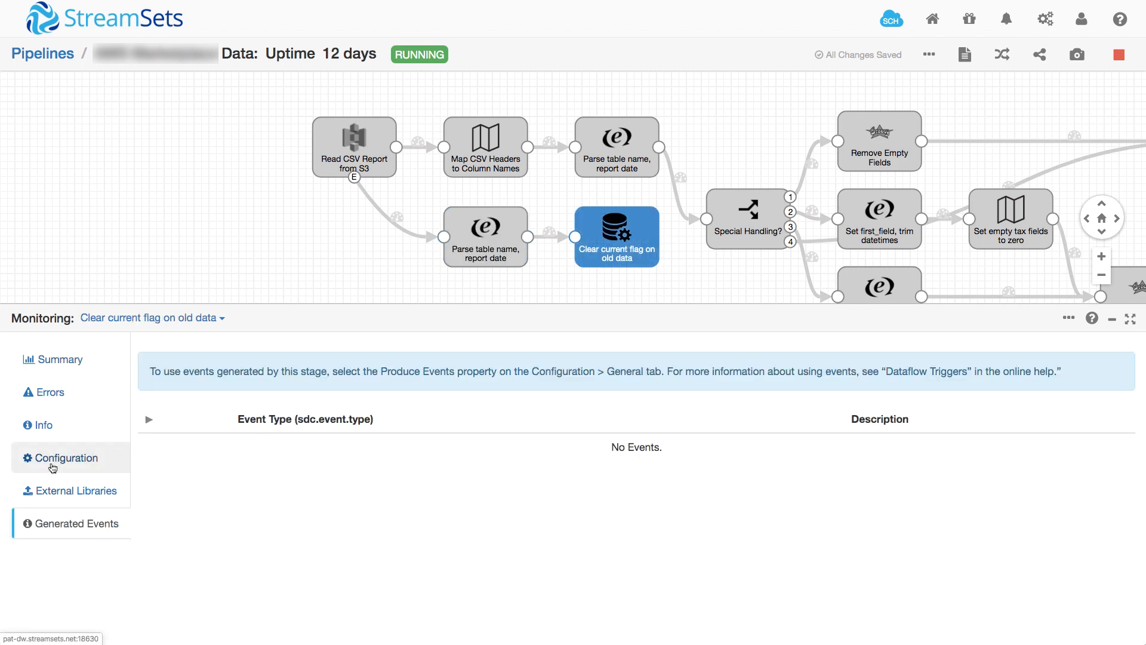
left_click(65, 457)
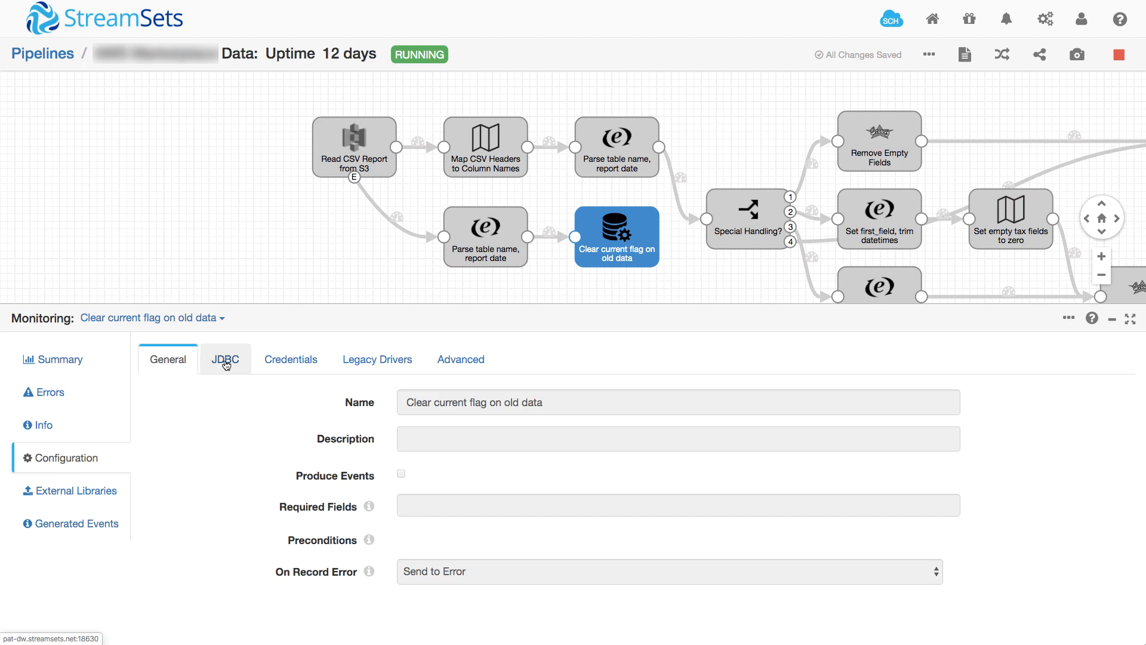
left_click(226, 358)
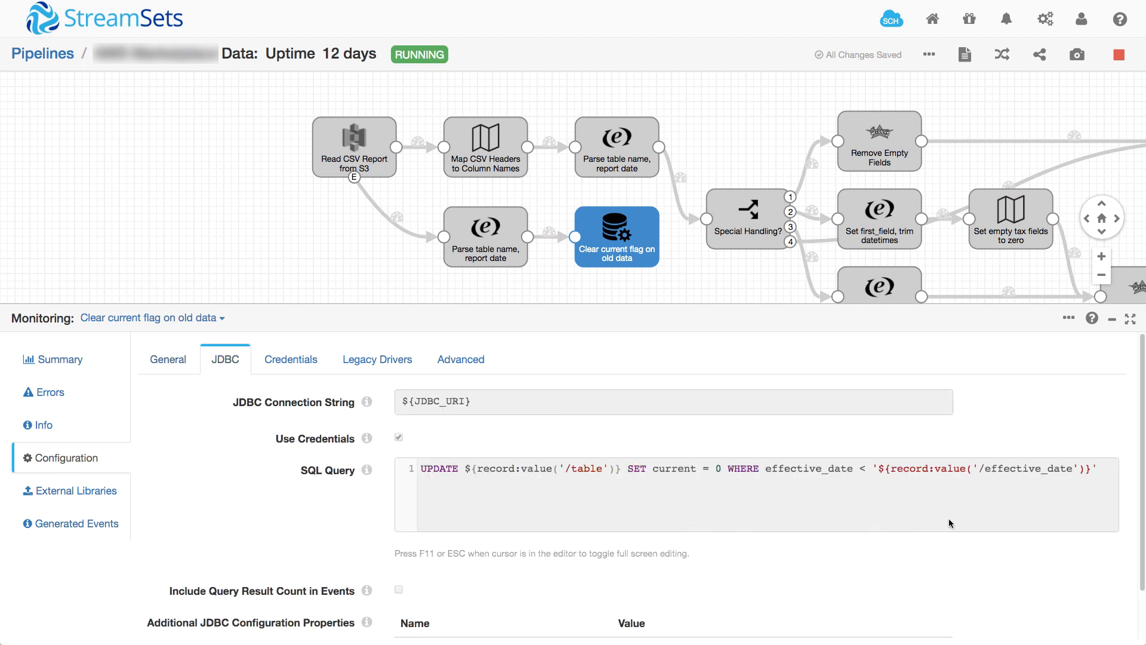
mouse_move(414, 476)
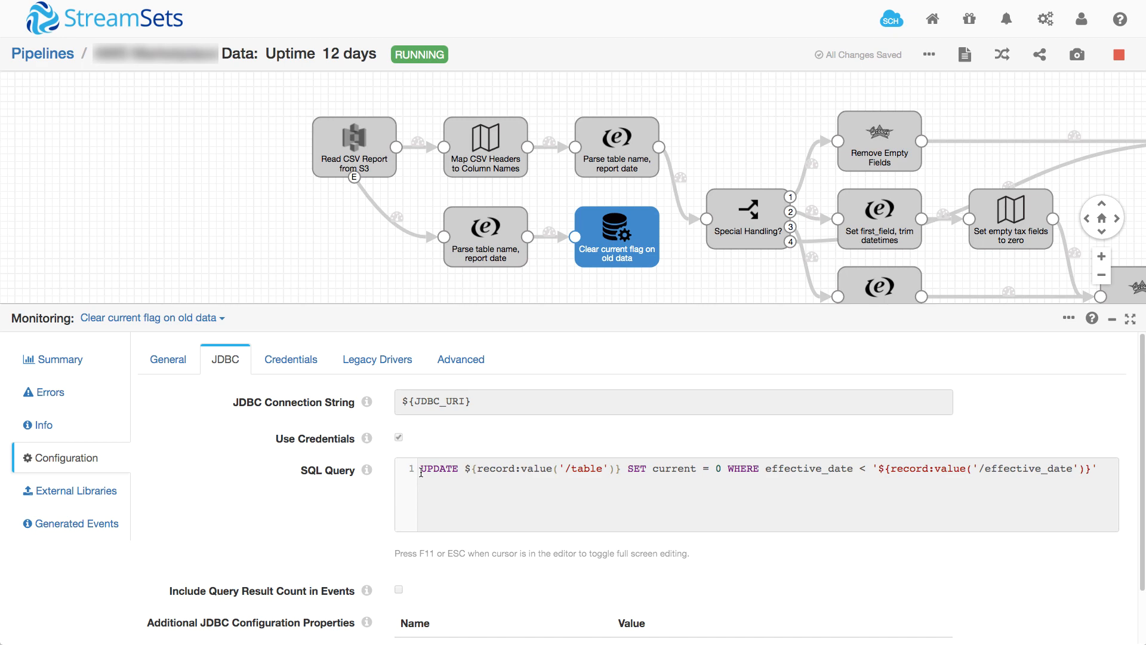
mouse_move(443, 473)
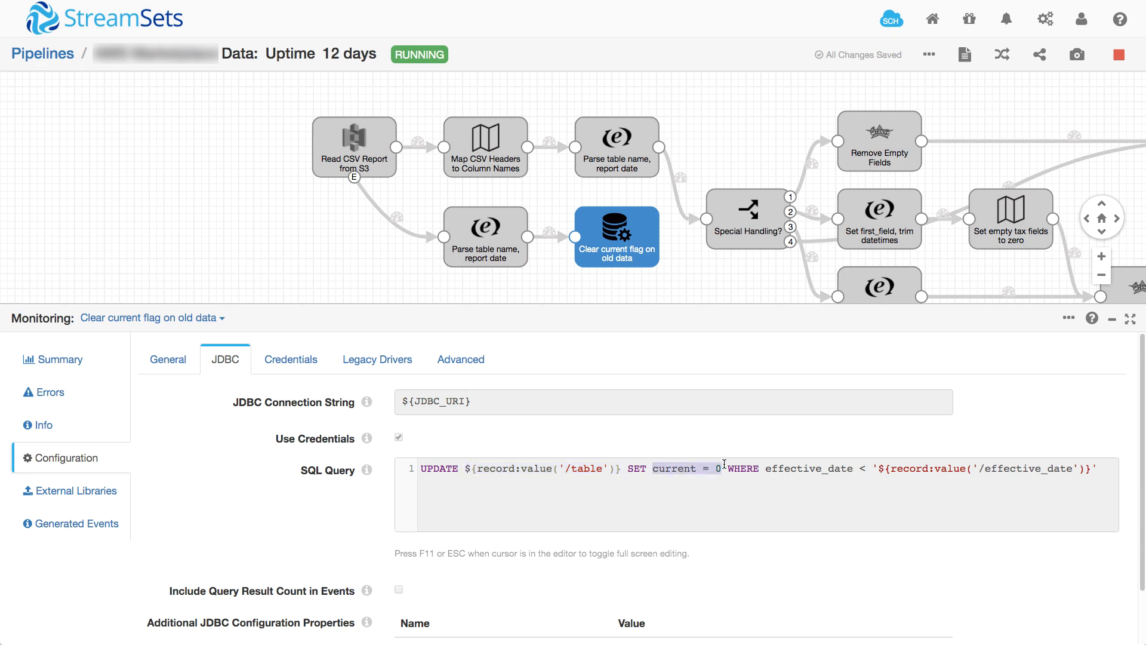
mouse_move(766, 468)
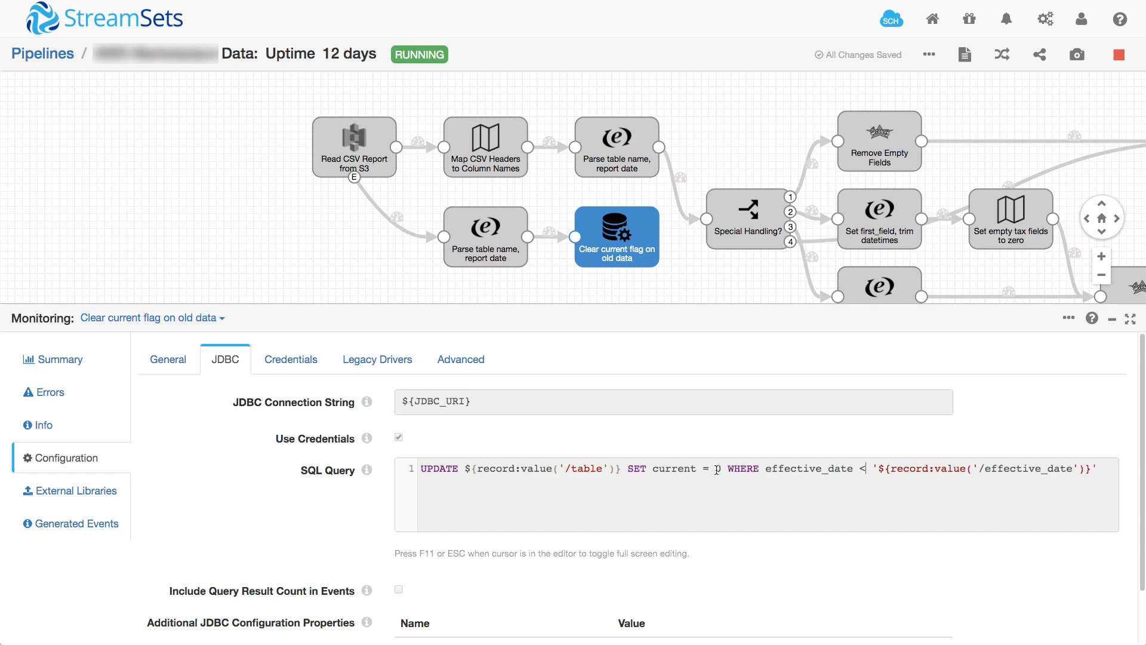
type("0")
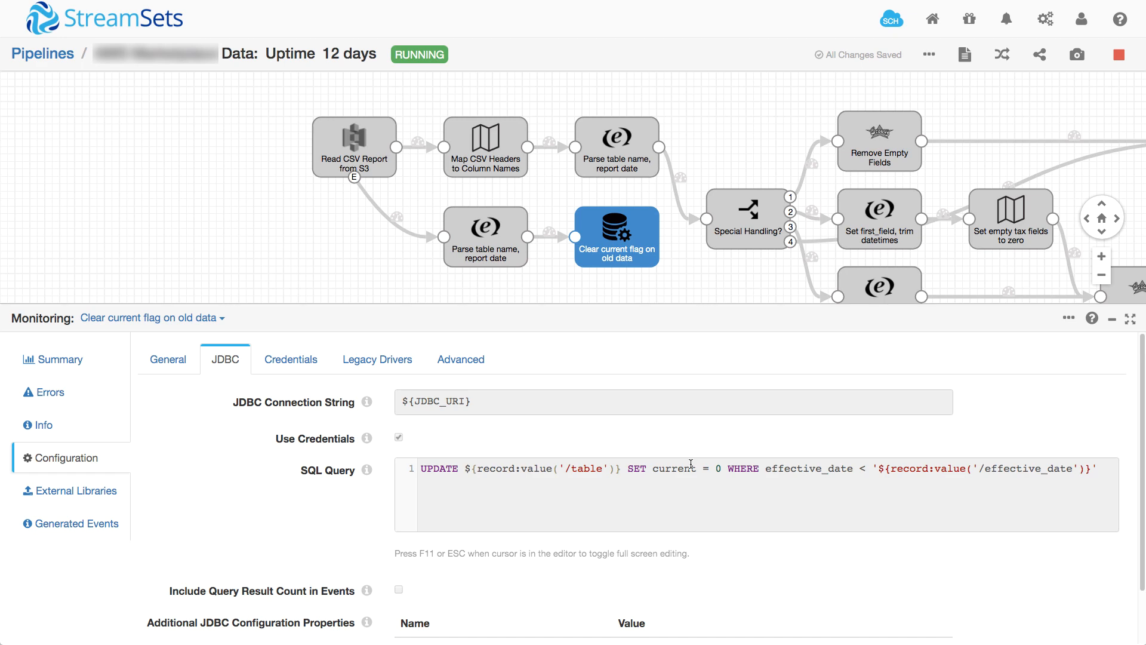
mouse_move(774, 469)
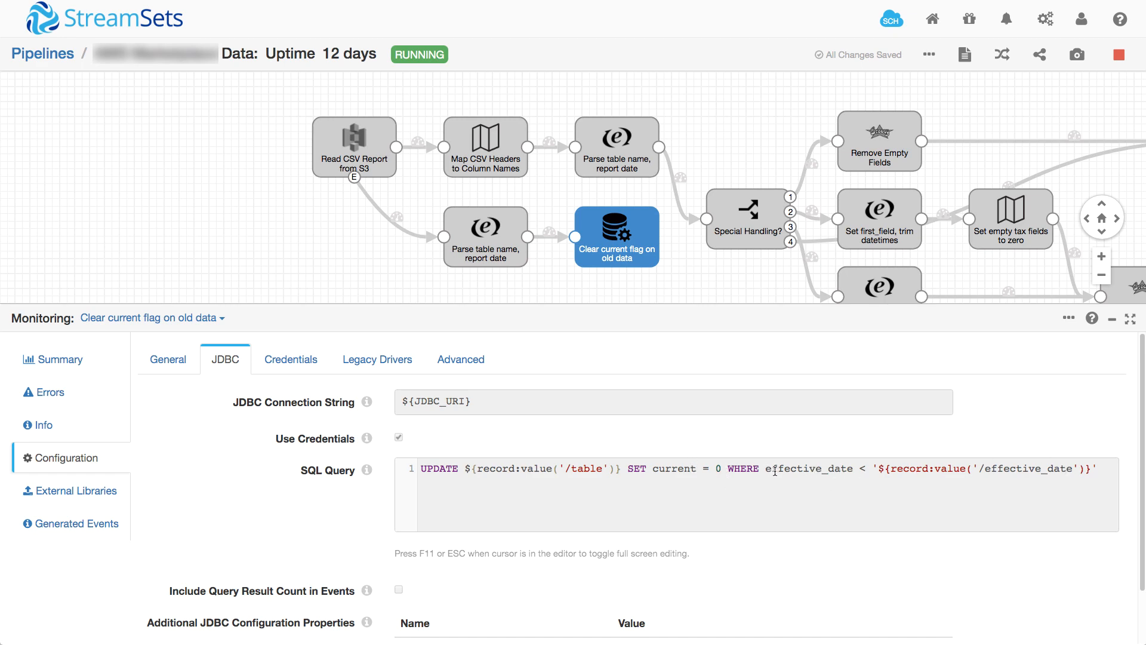
mouse_move(434, 457)
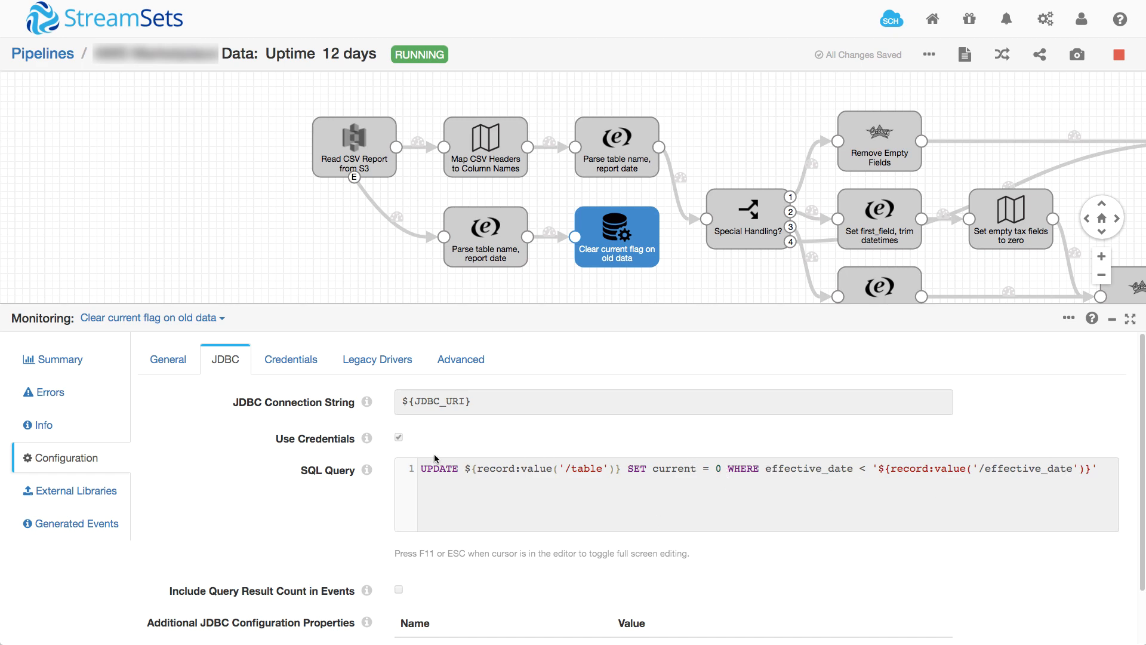
Select the upper 'Parse table name, report date' stage to view its effective_date and current=1 expressions.
left_click(616, 147)
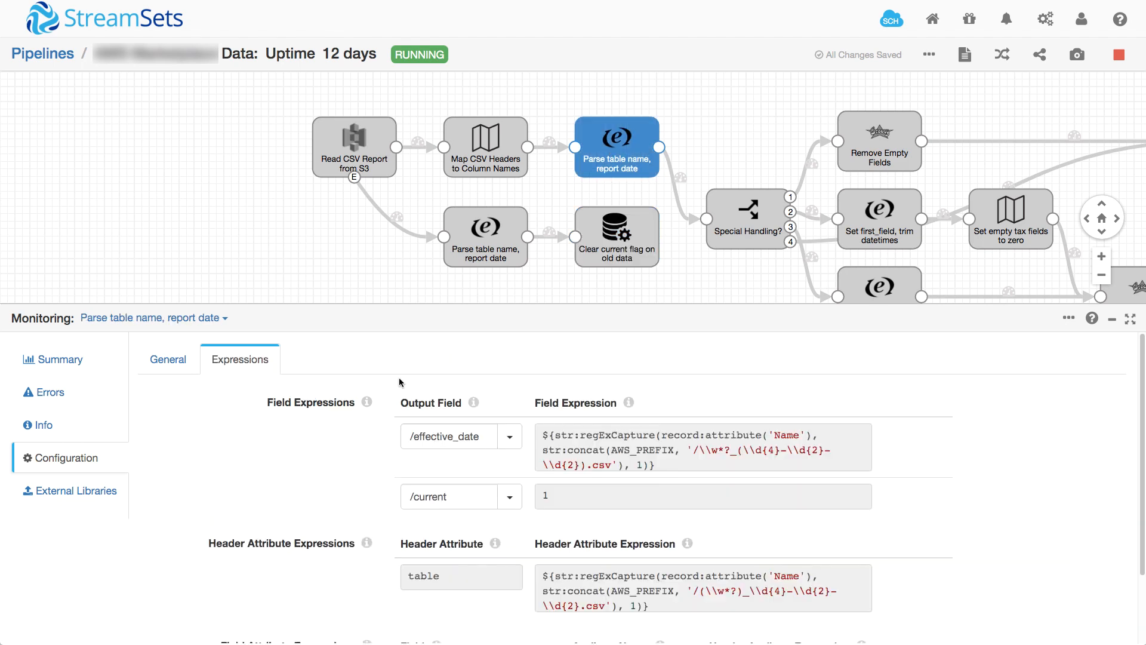
mouse_move(439, 480)
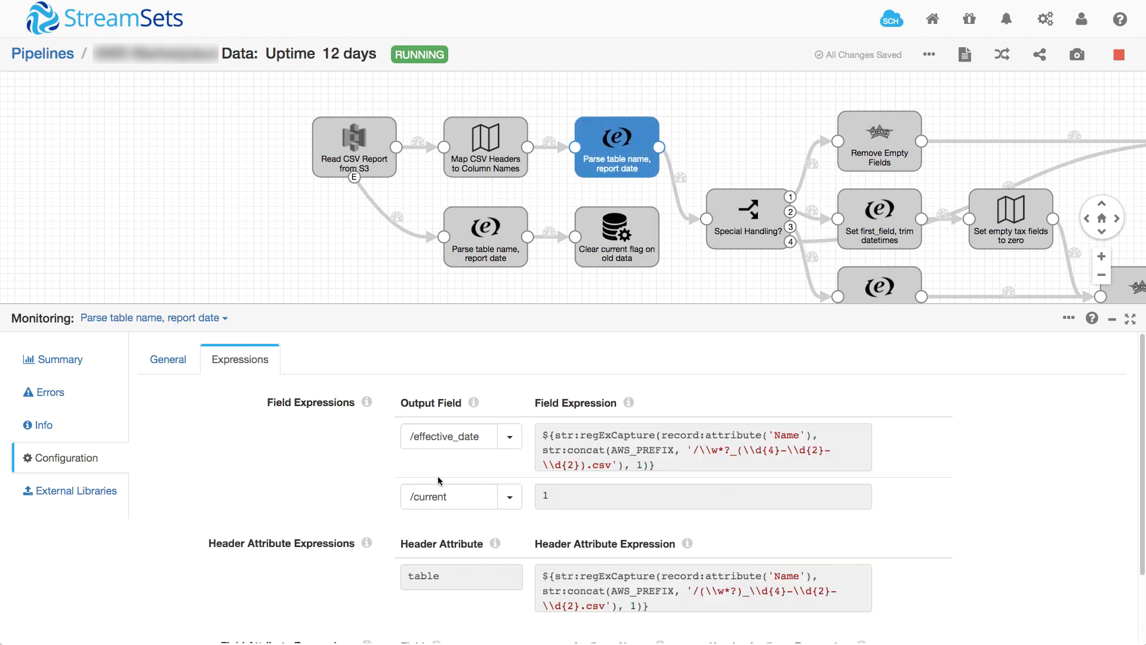
mouse_move(398, 483)
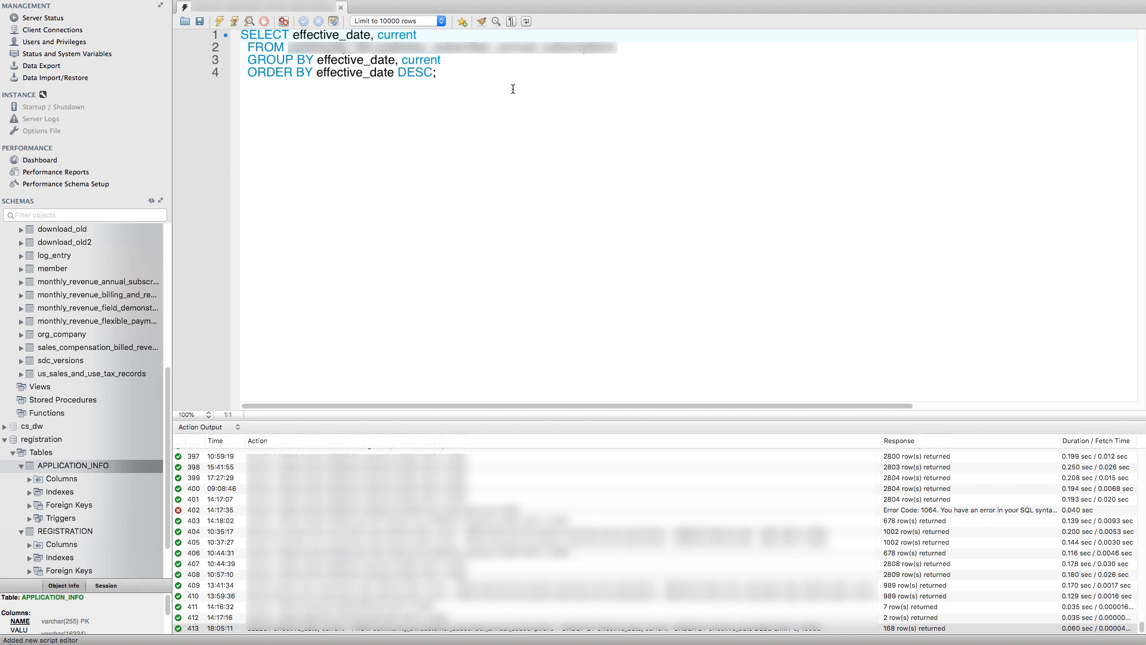
Execute the grouped effective_date/current query and check that only 2020-04-08 has current = 1.
left_click(434, 72)
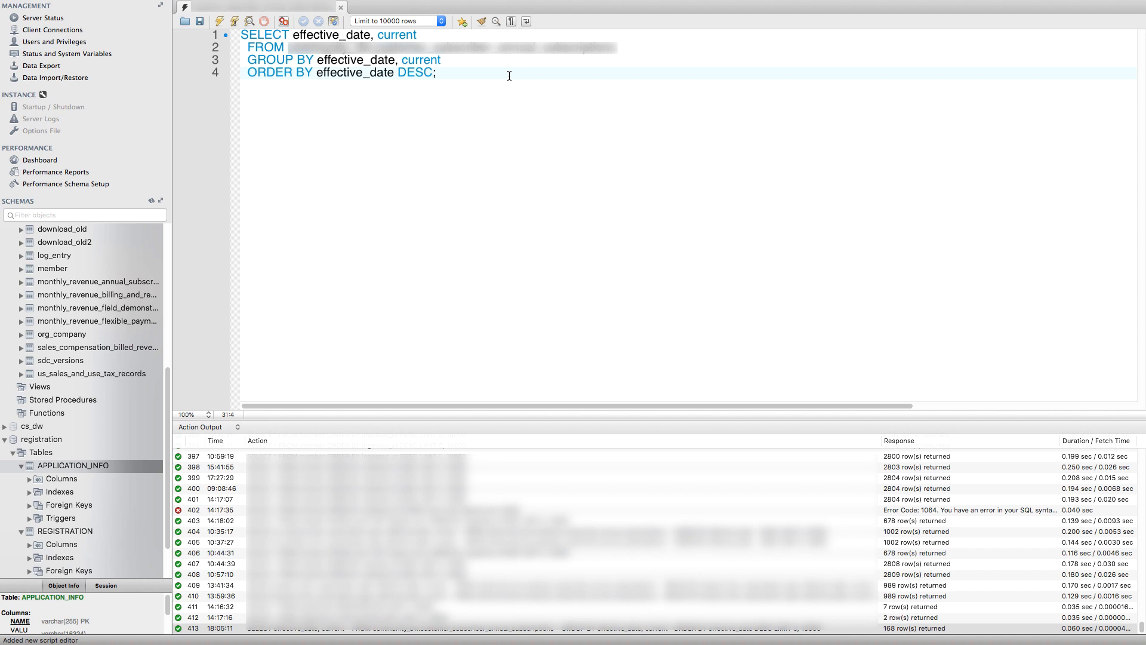
left_click(219, 20)
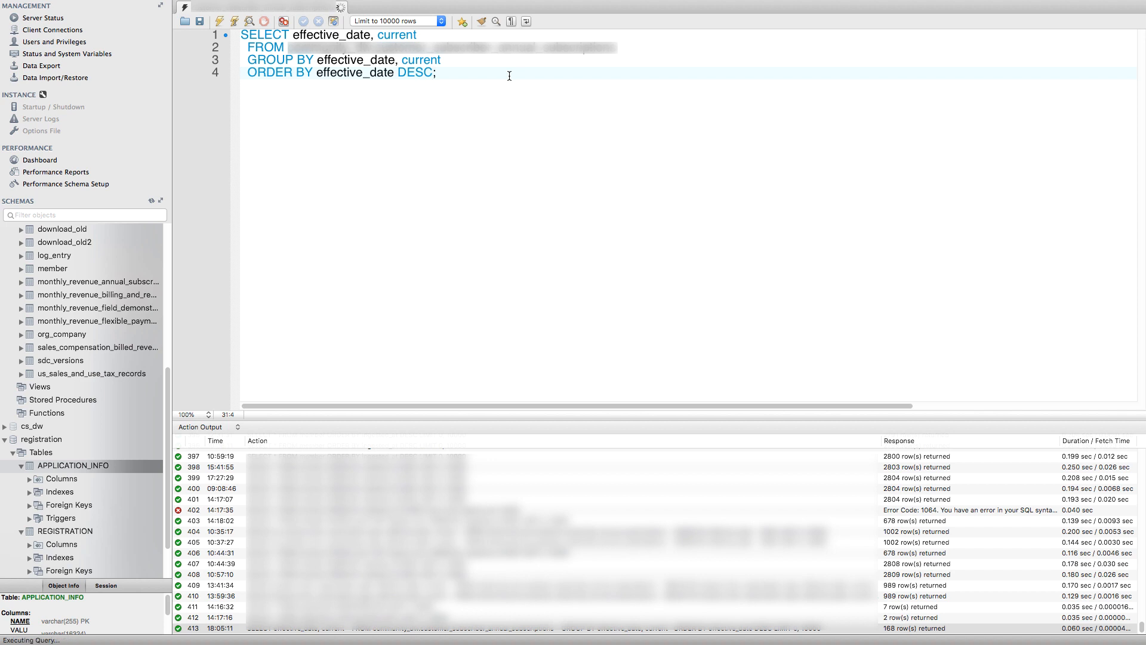
left_click(250, 20)
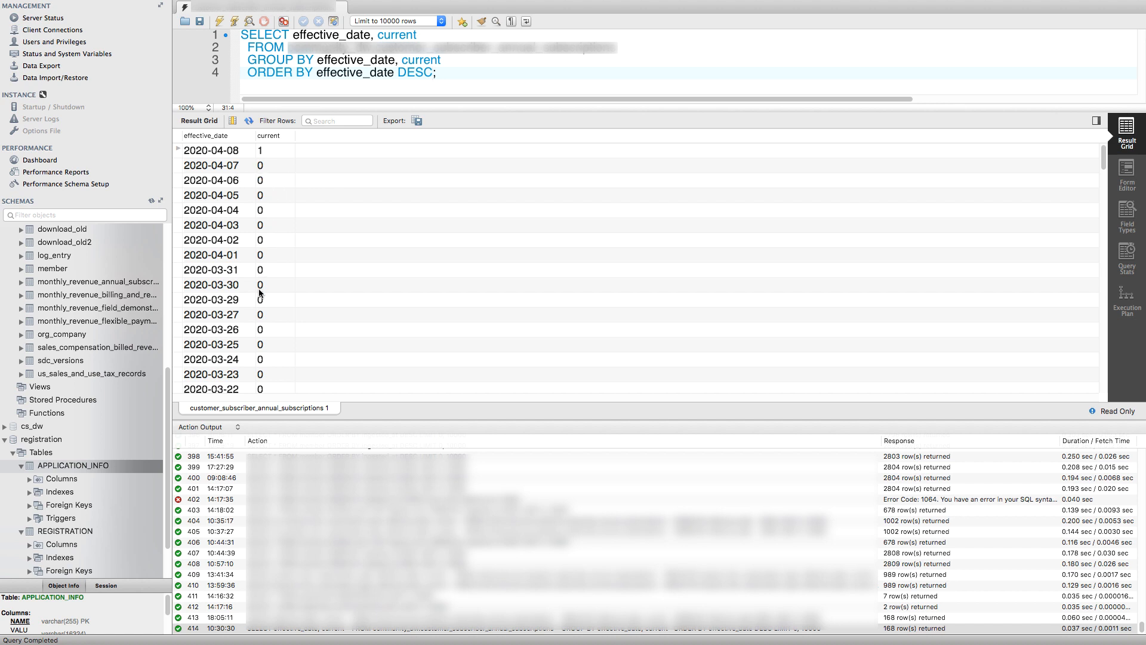
scroll("down", 3)
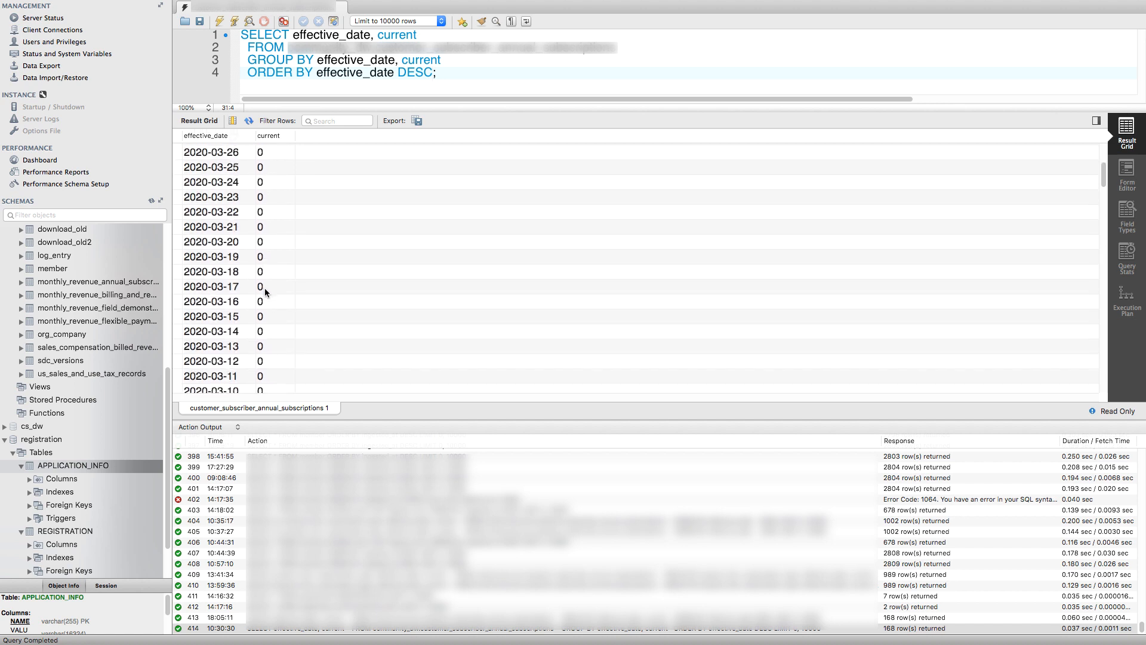
scroll("up", 3)
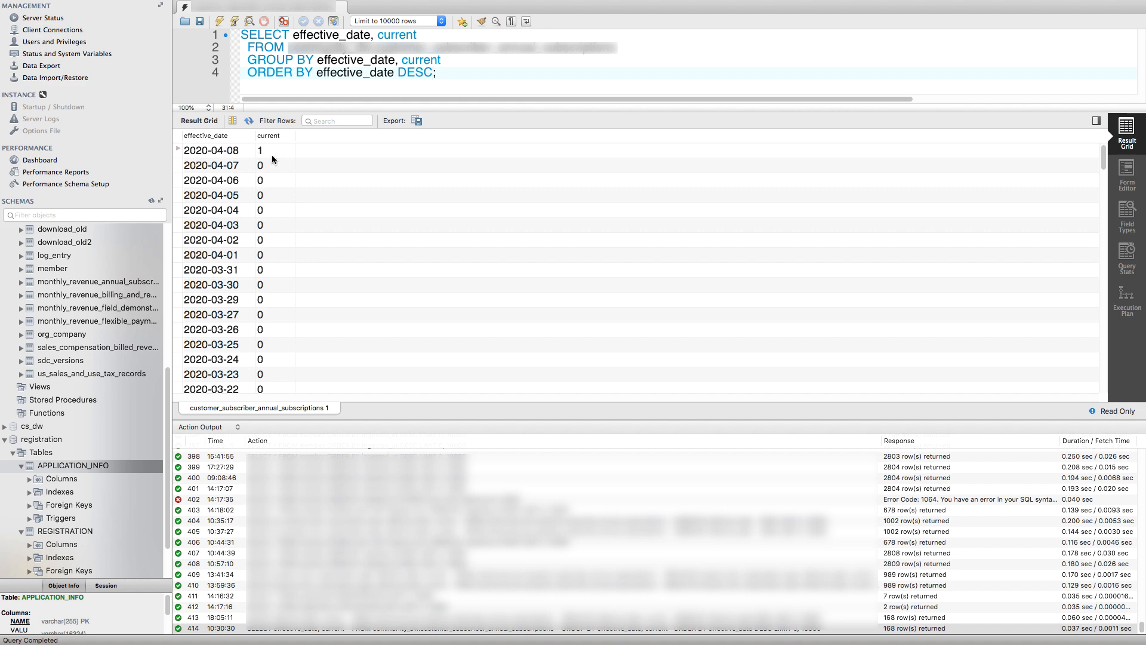
mouse_move(283, 157)
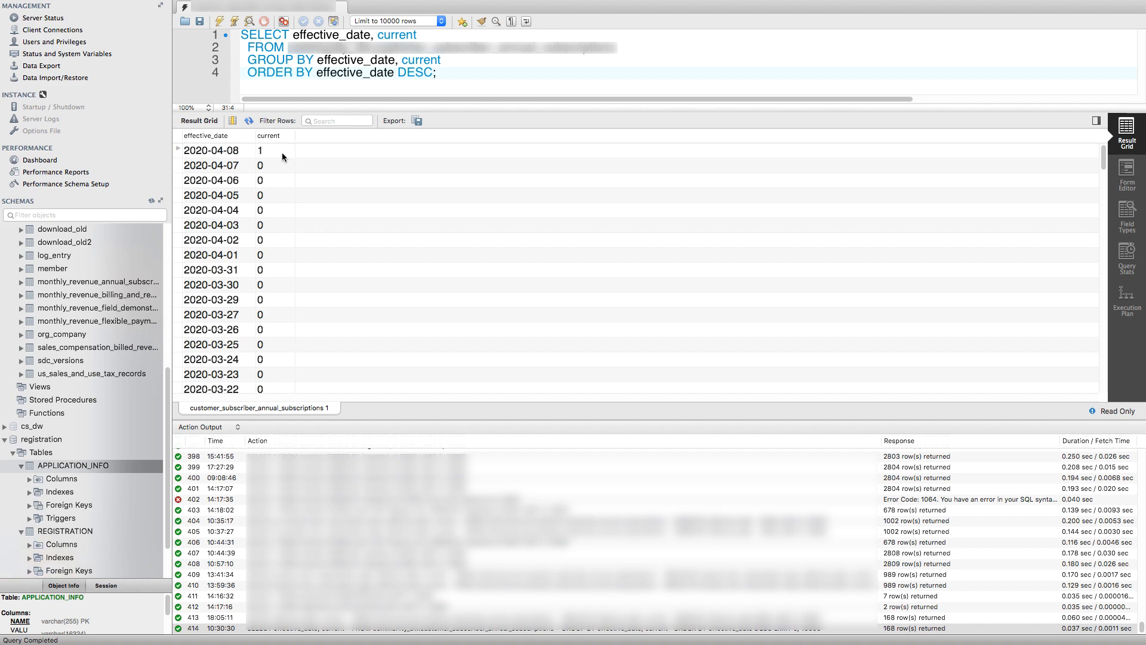